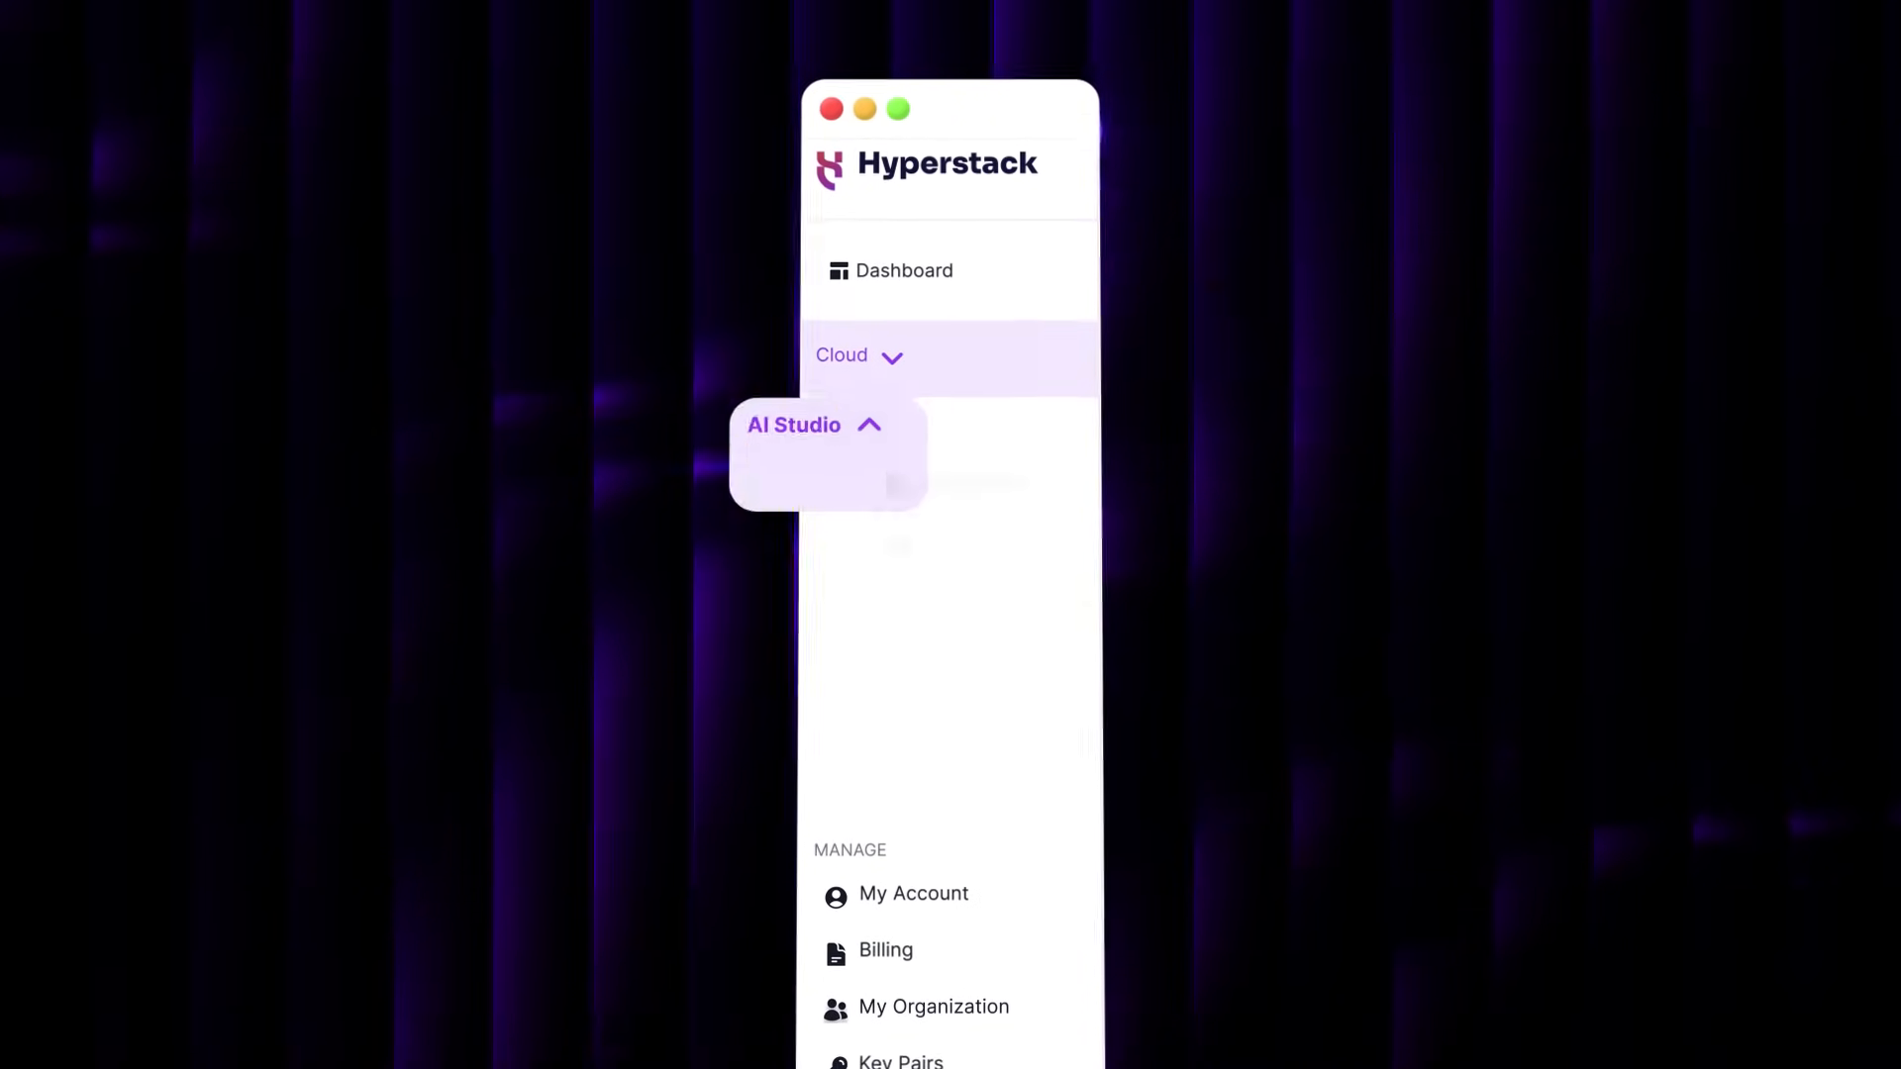
- Expand AI Studio in the sidebar and look through My Models and the Playground
left_click(857, 424)
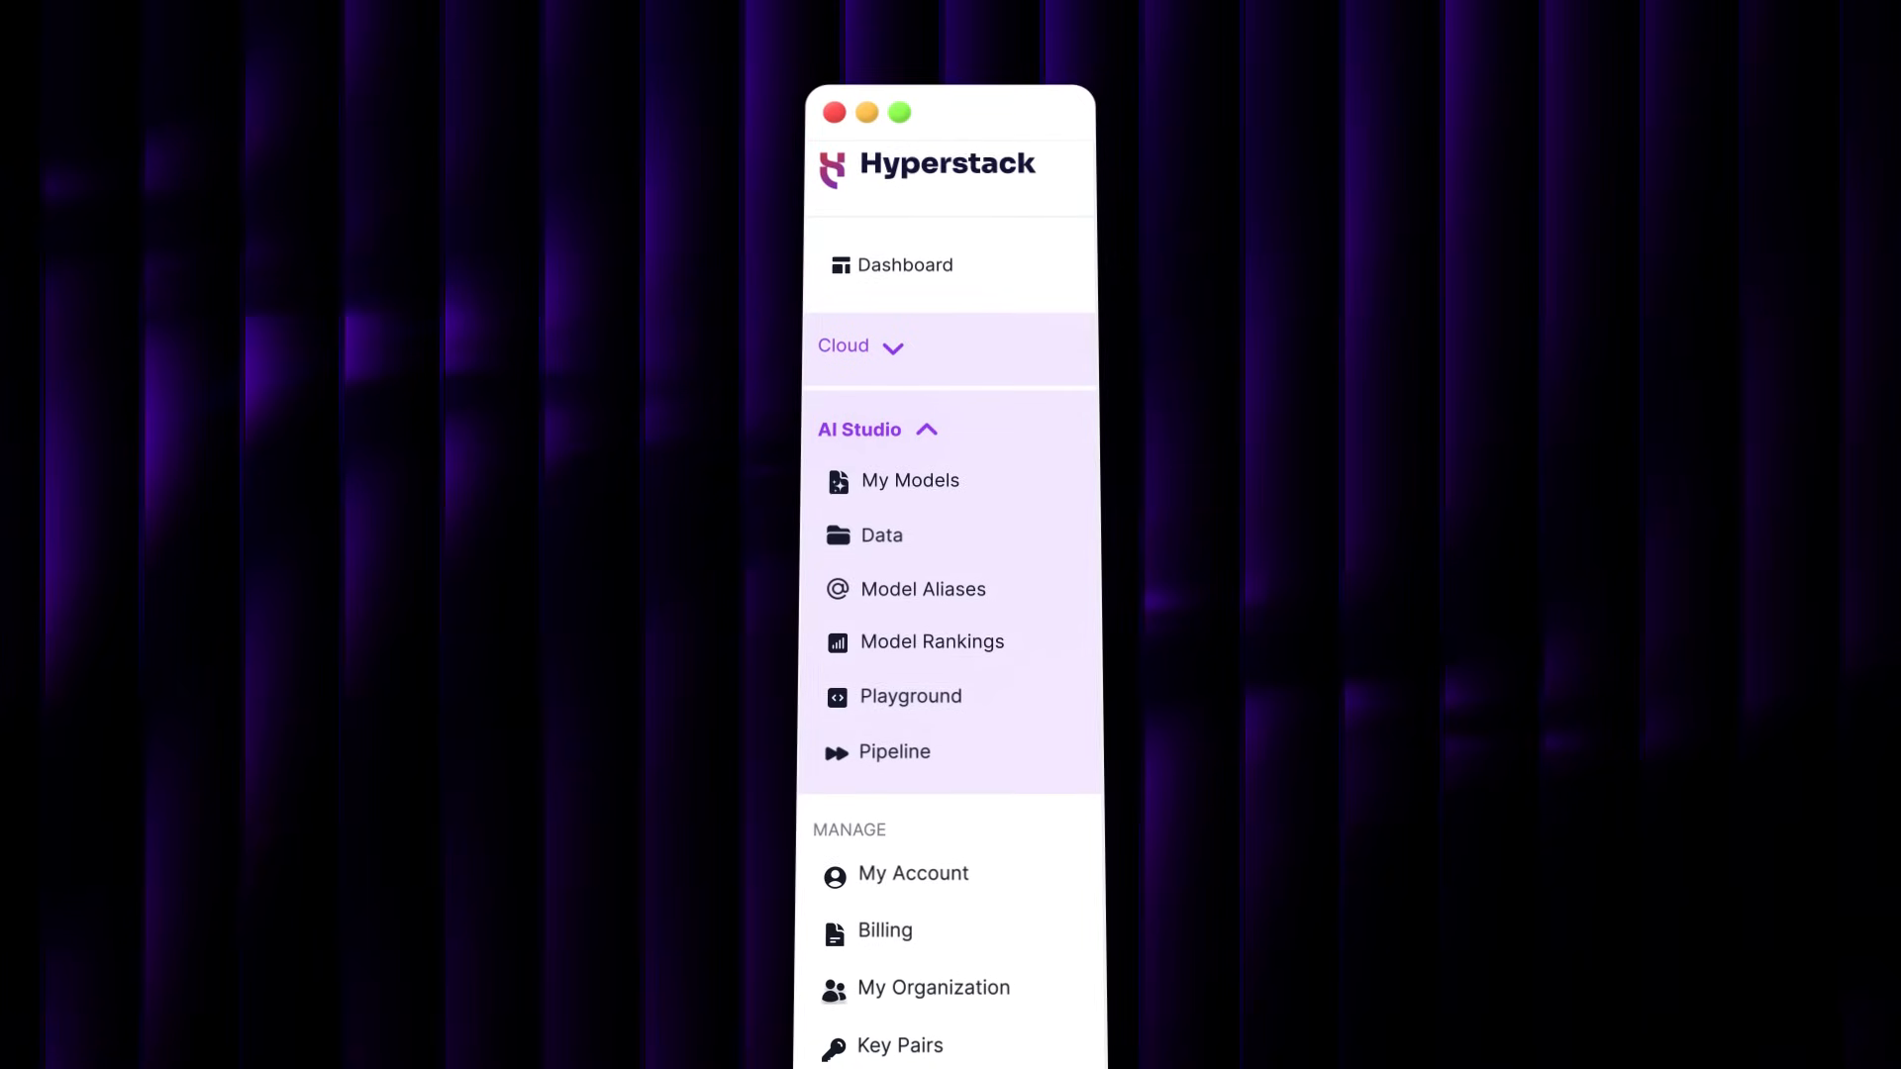
left_click(911, 479)
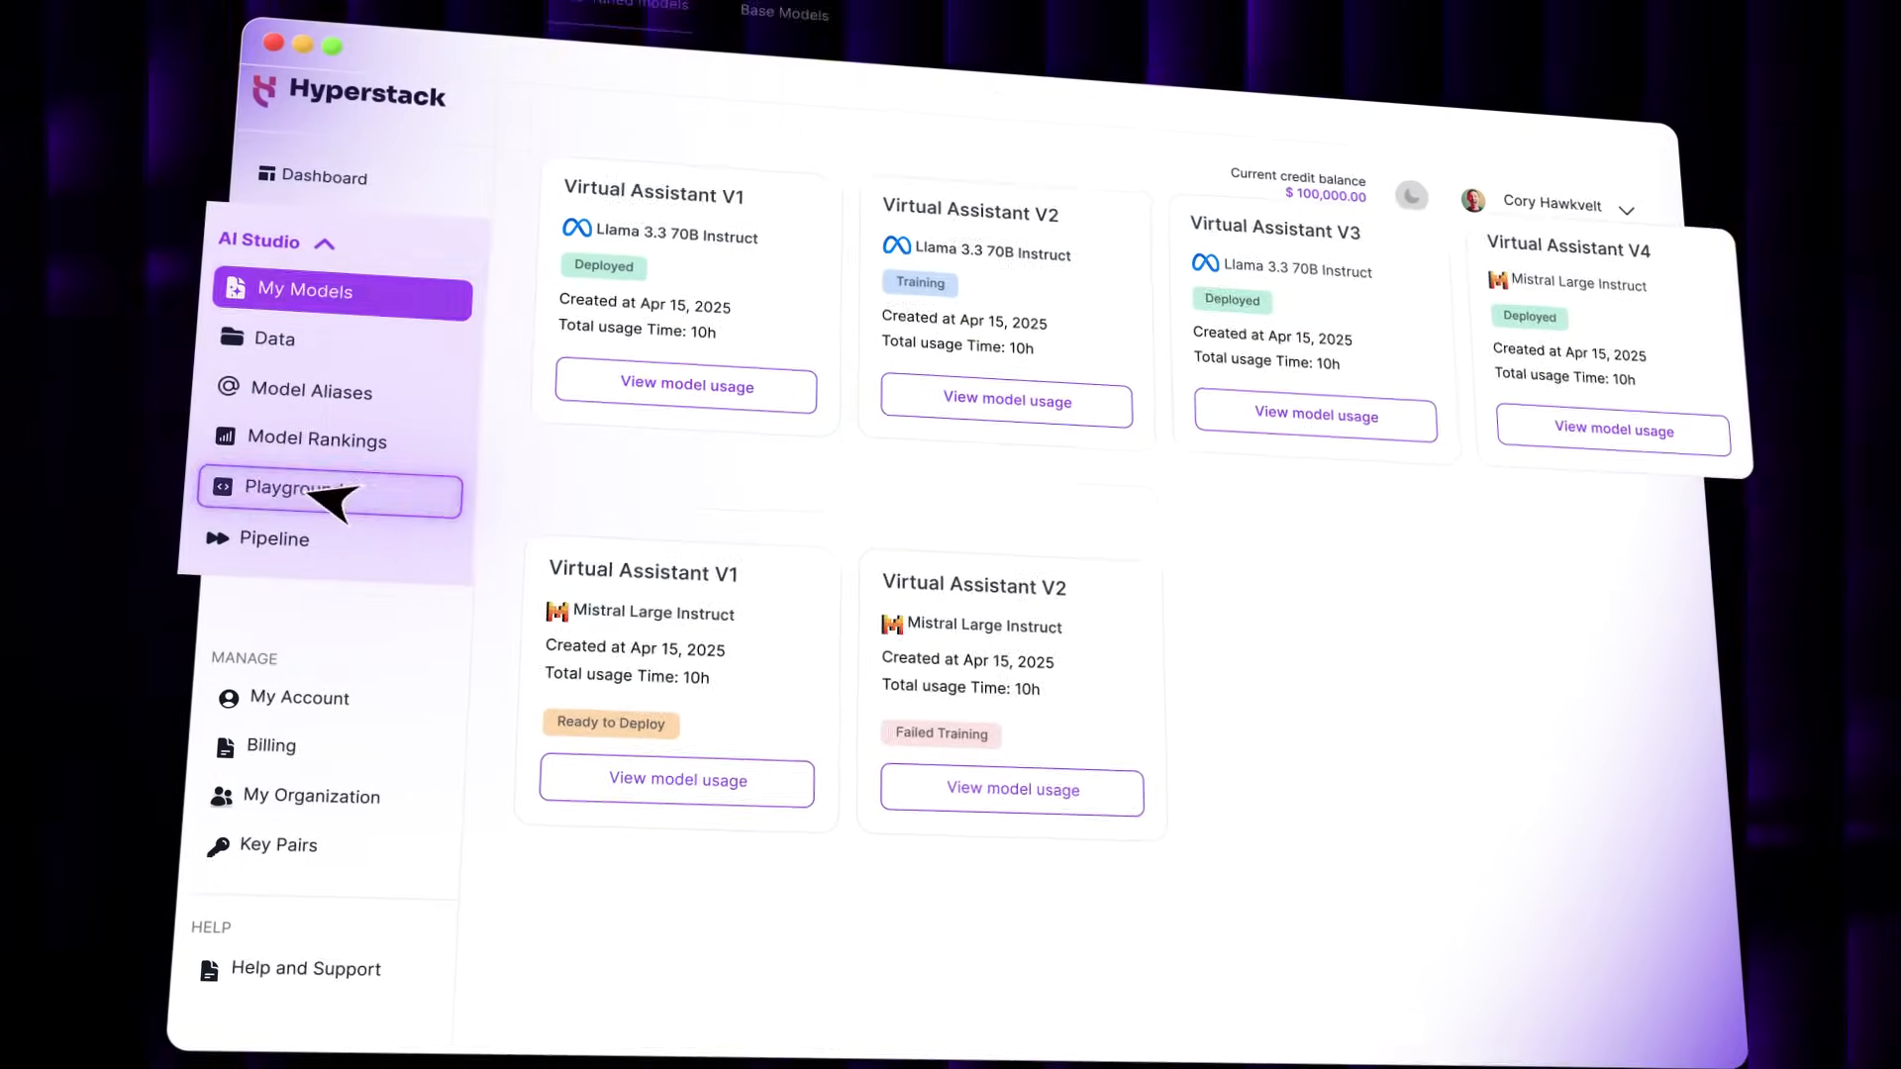
left_click(287, 495)
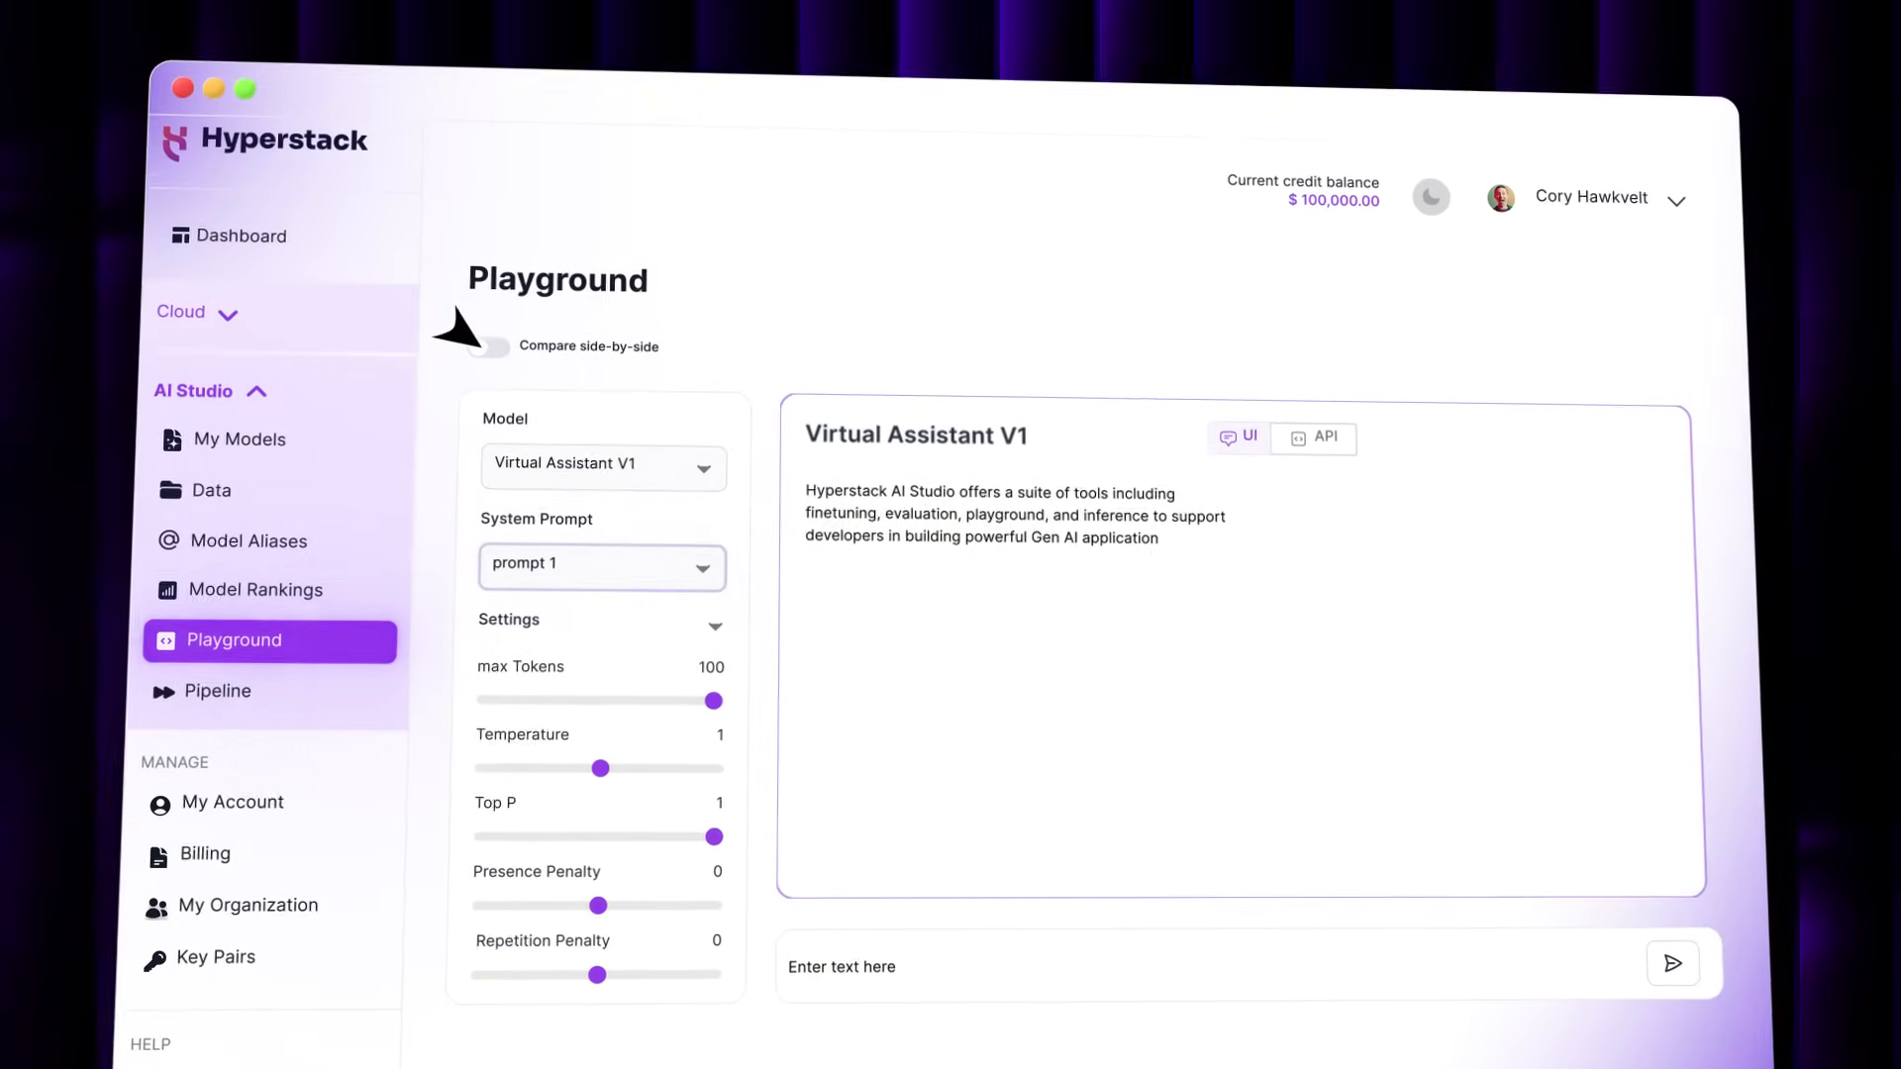
- From the Data page, start a custom log upload and choose a log file
left_click(218, 489)
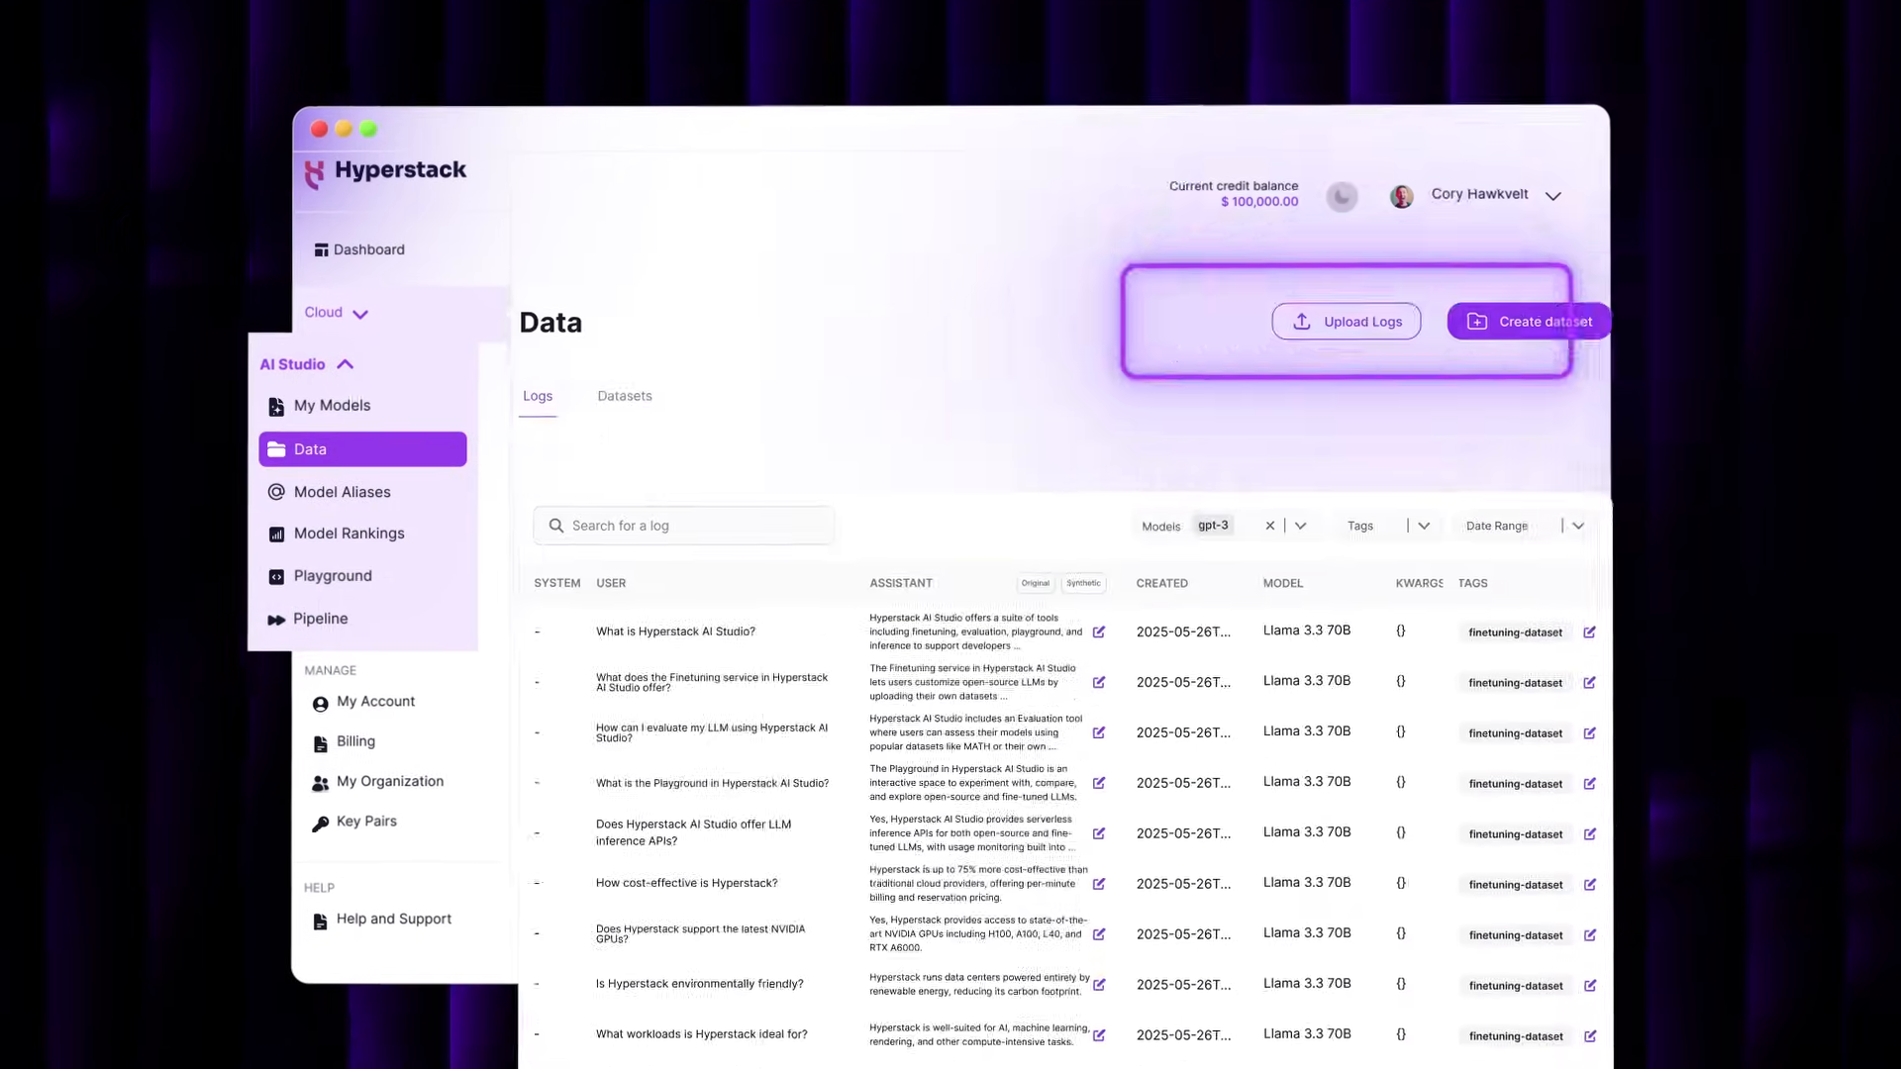
left_click(1344, 321)
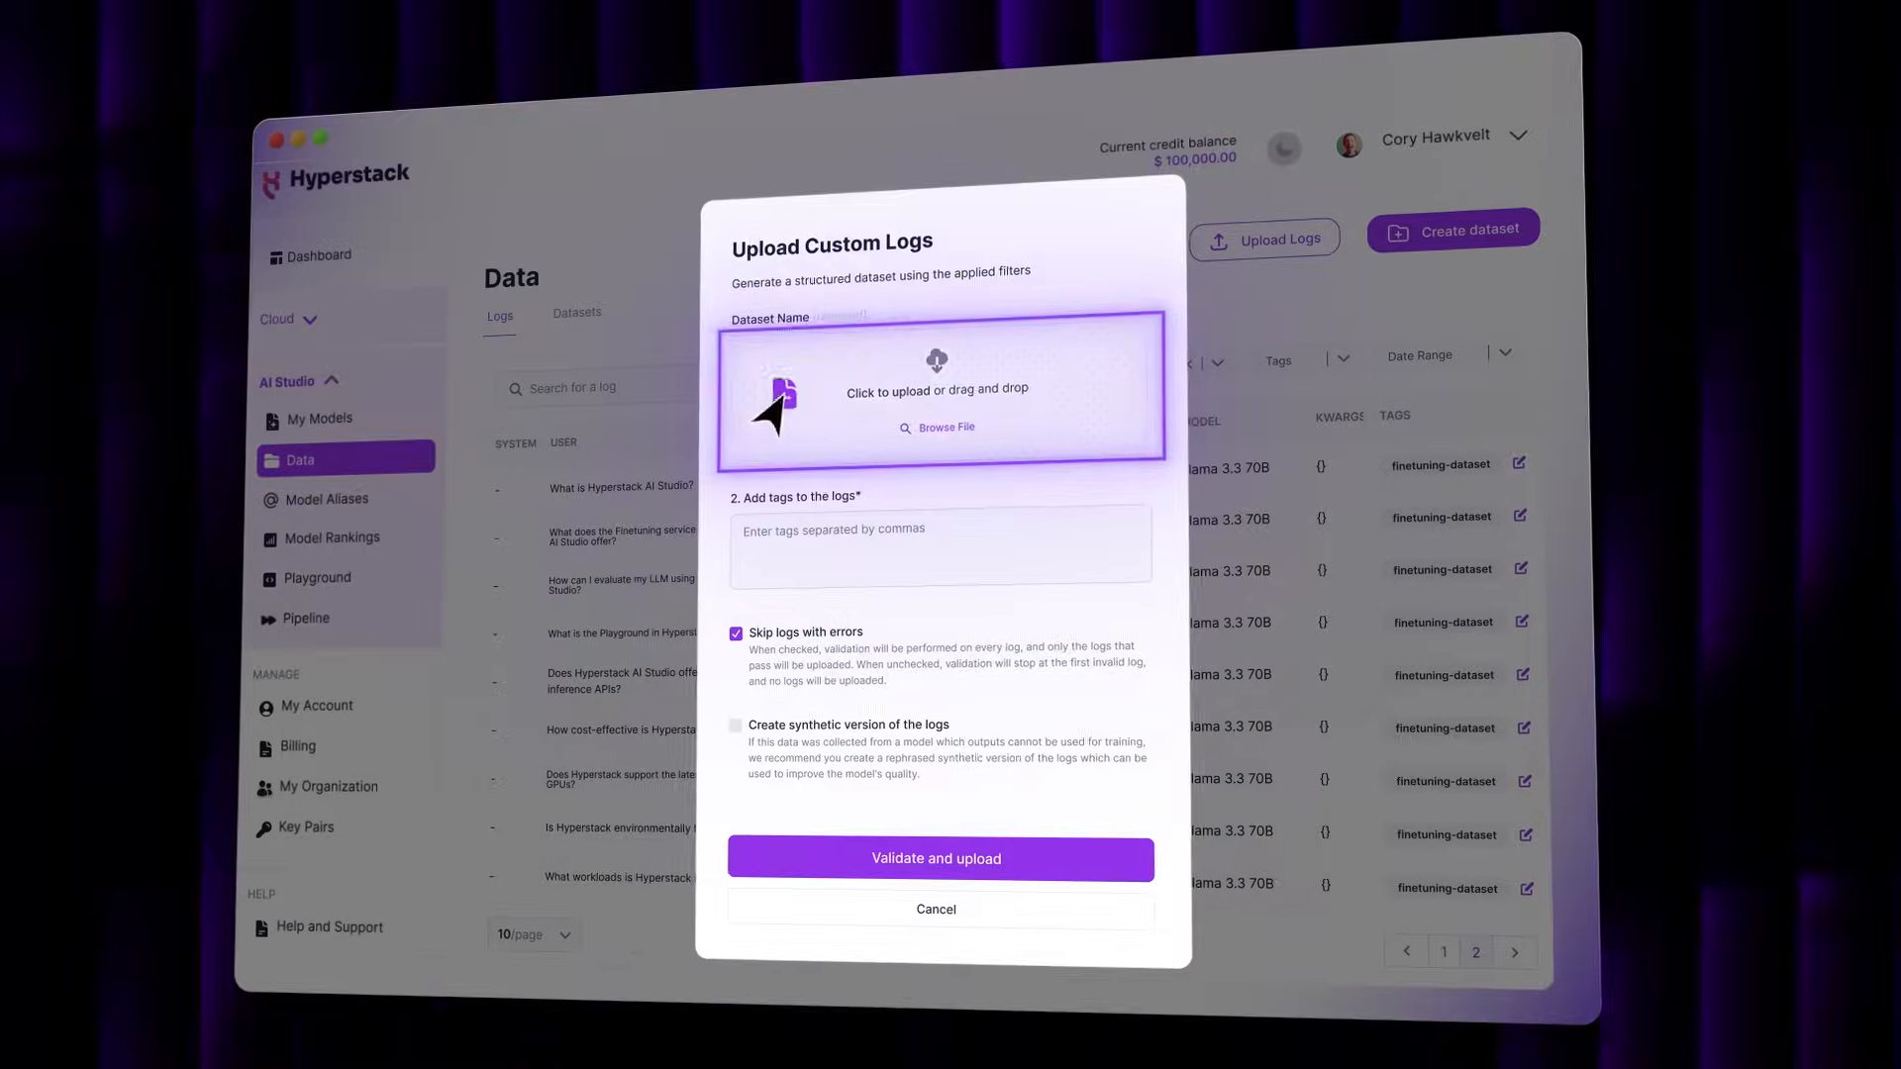
left_click(935, 909)
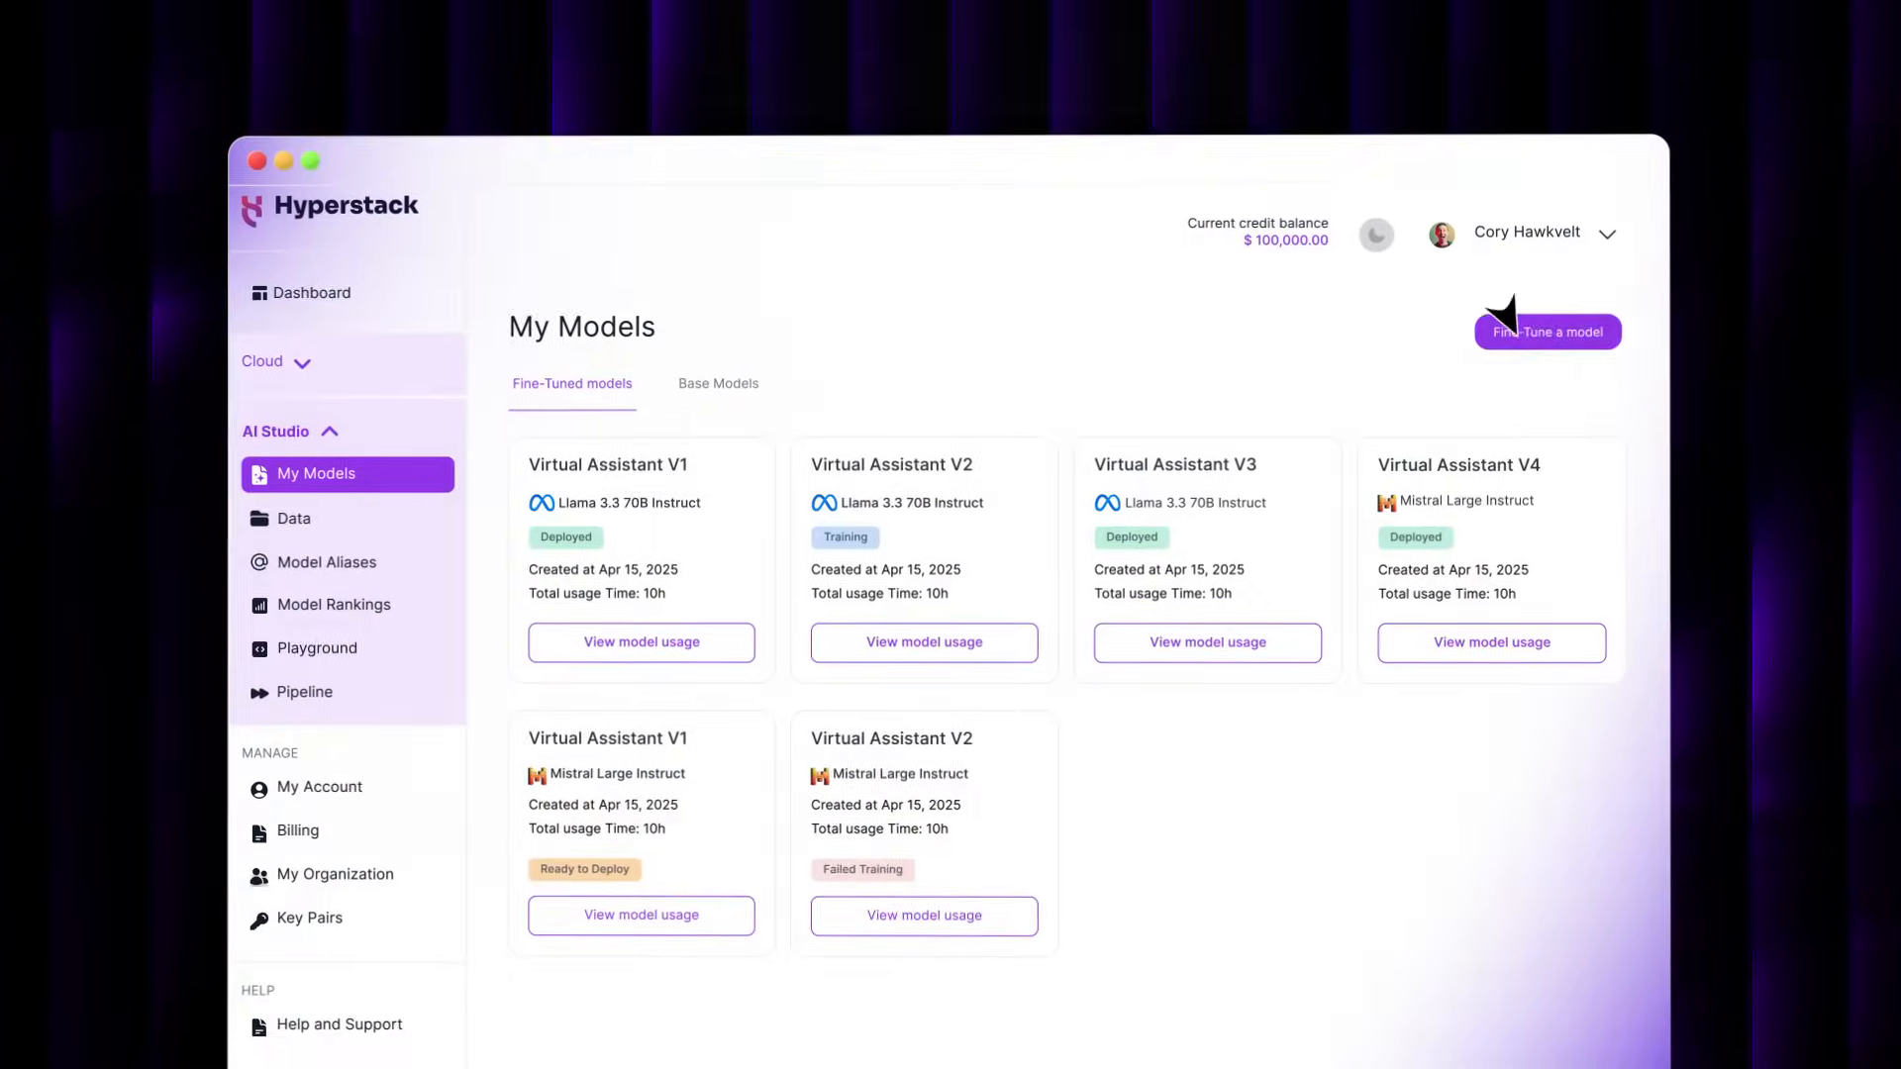
- Create a custom evaluation of Virtual Assistant V1 on All Logs and start it
left_click(1547, 333)
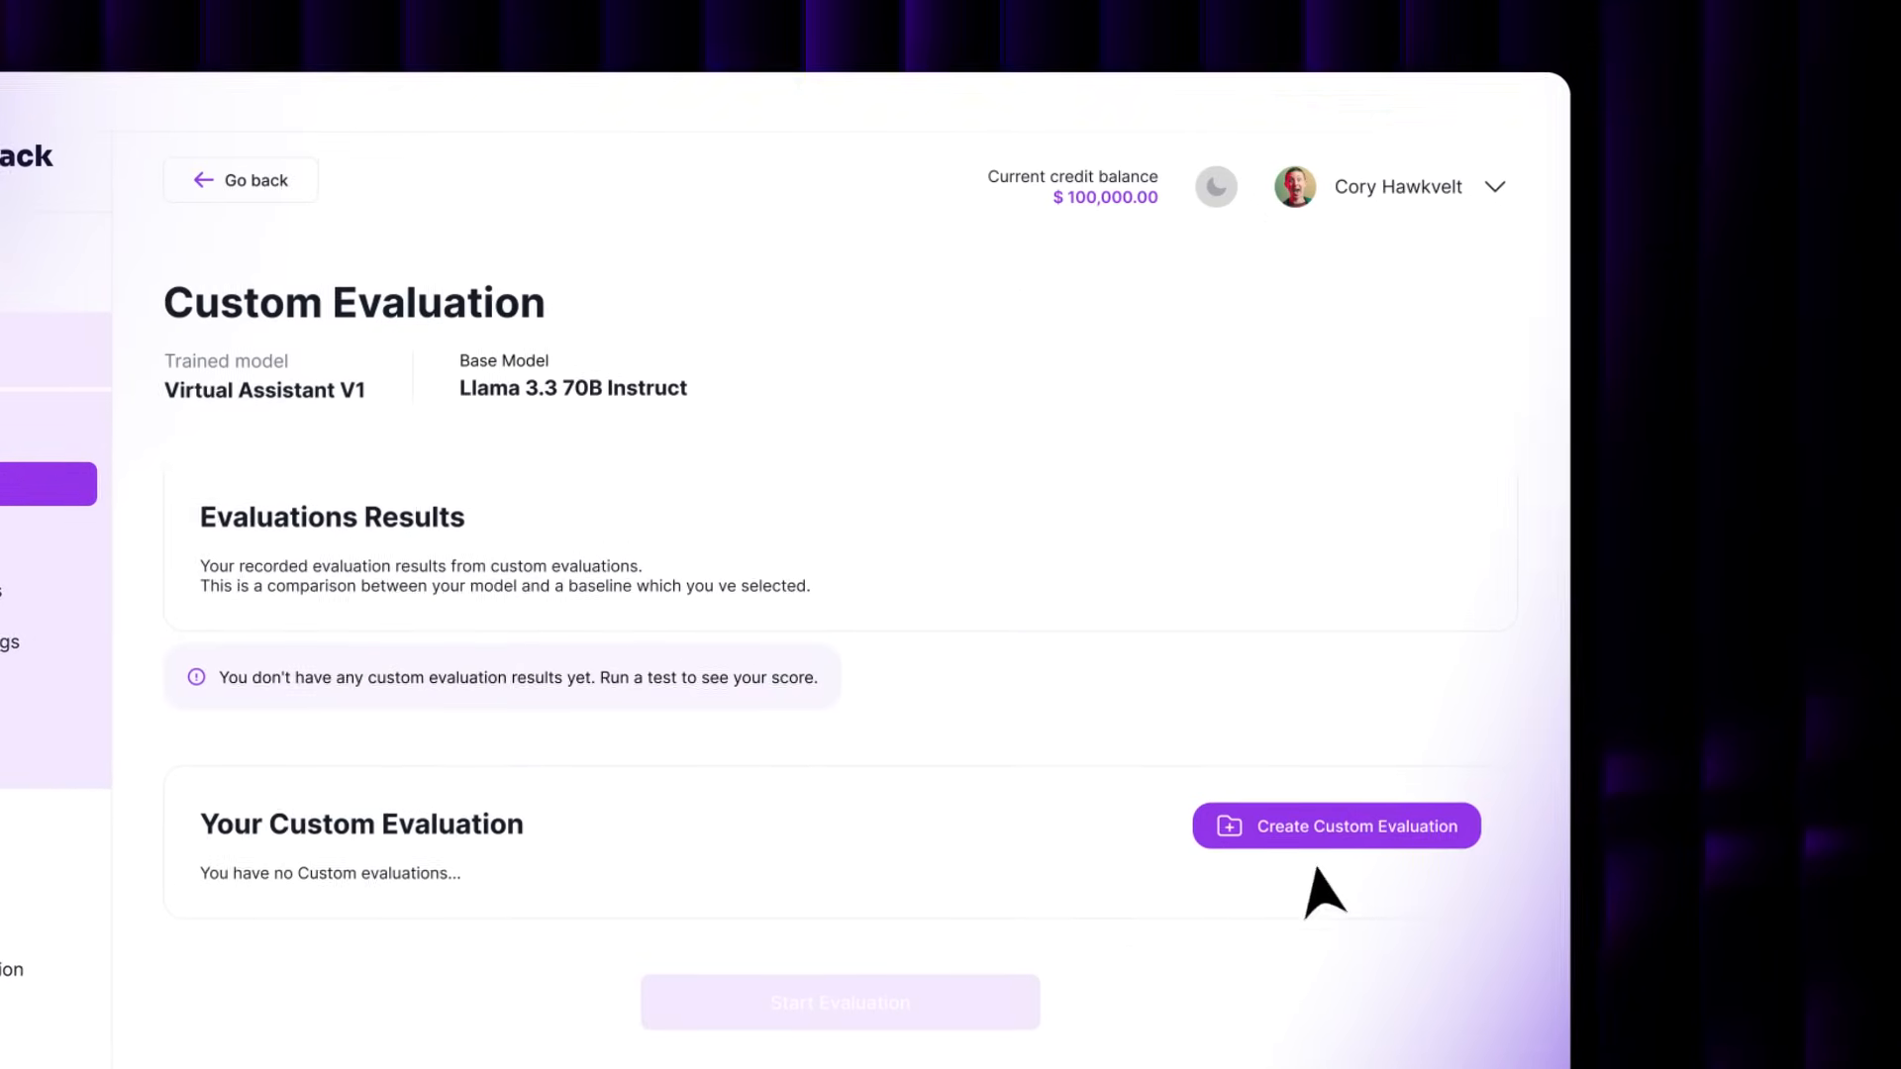
left_click(1334, 826)
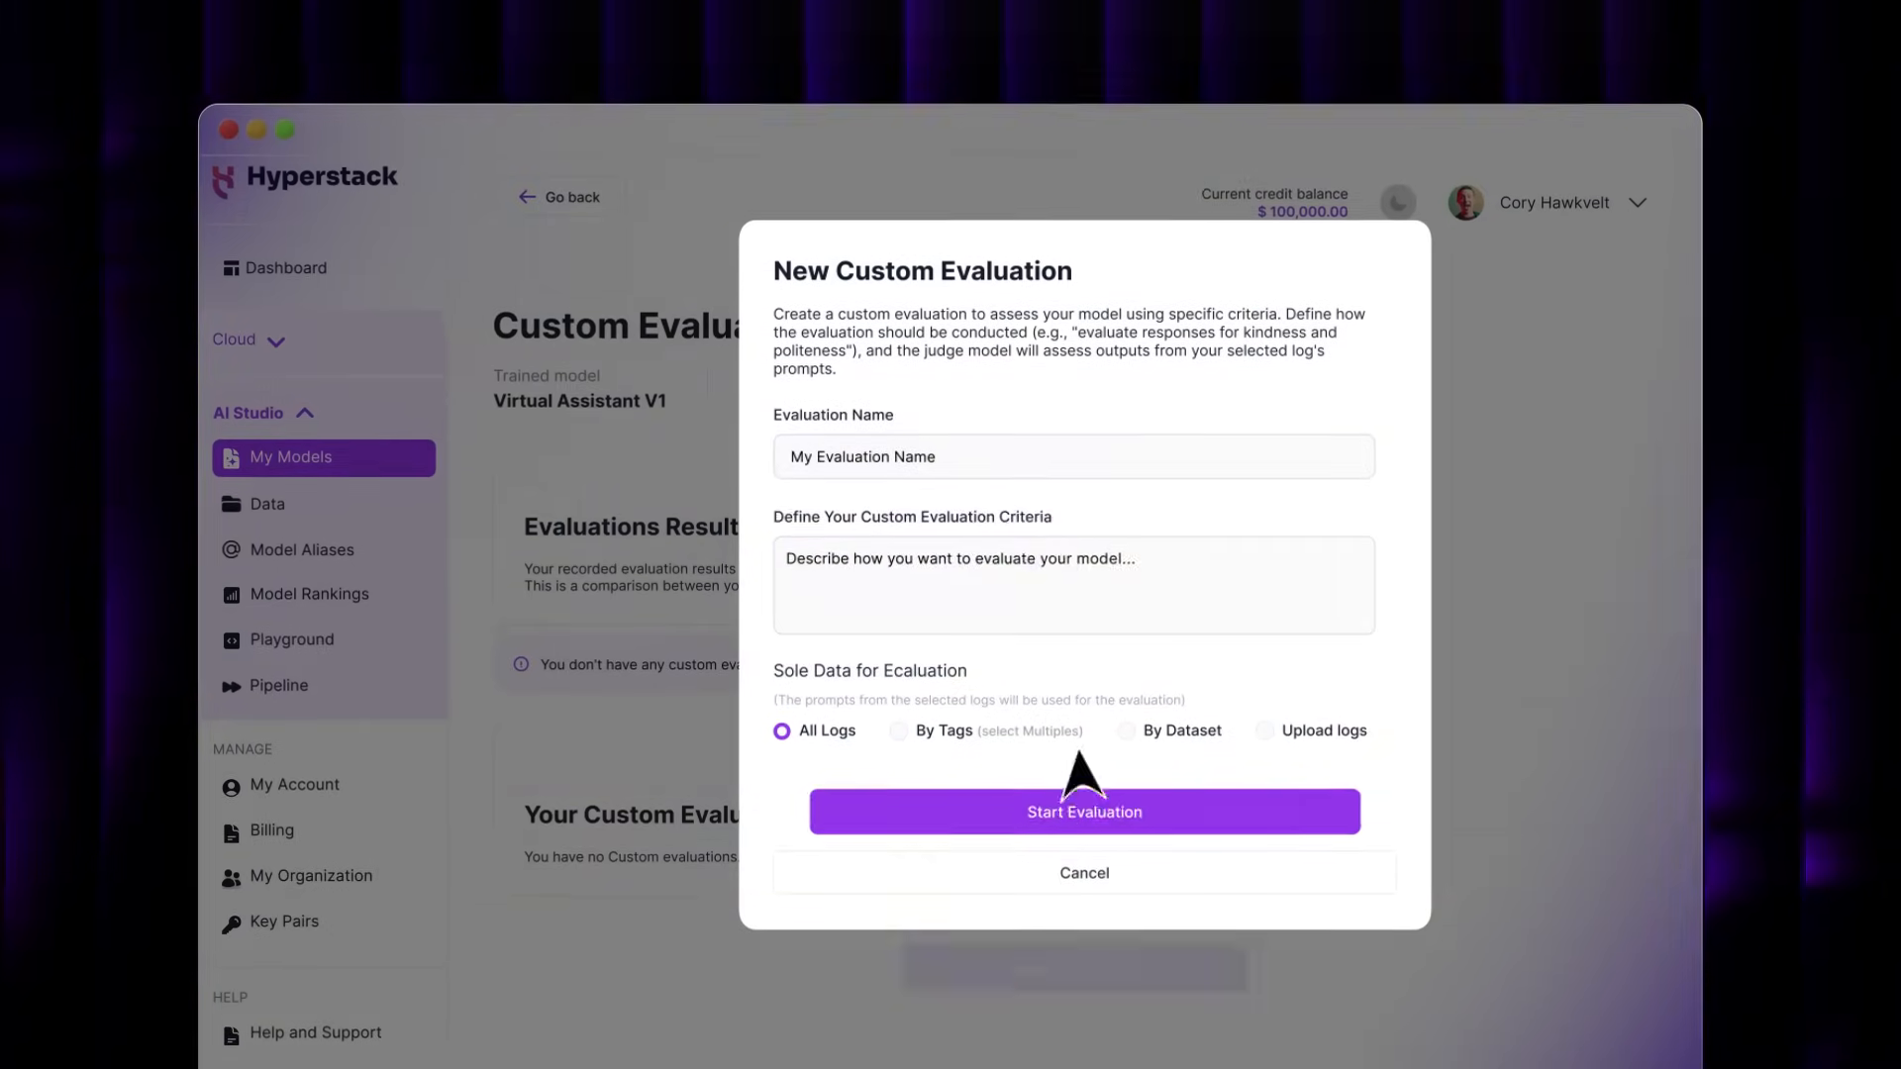
left_click(1083, 874)
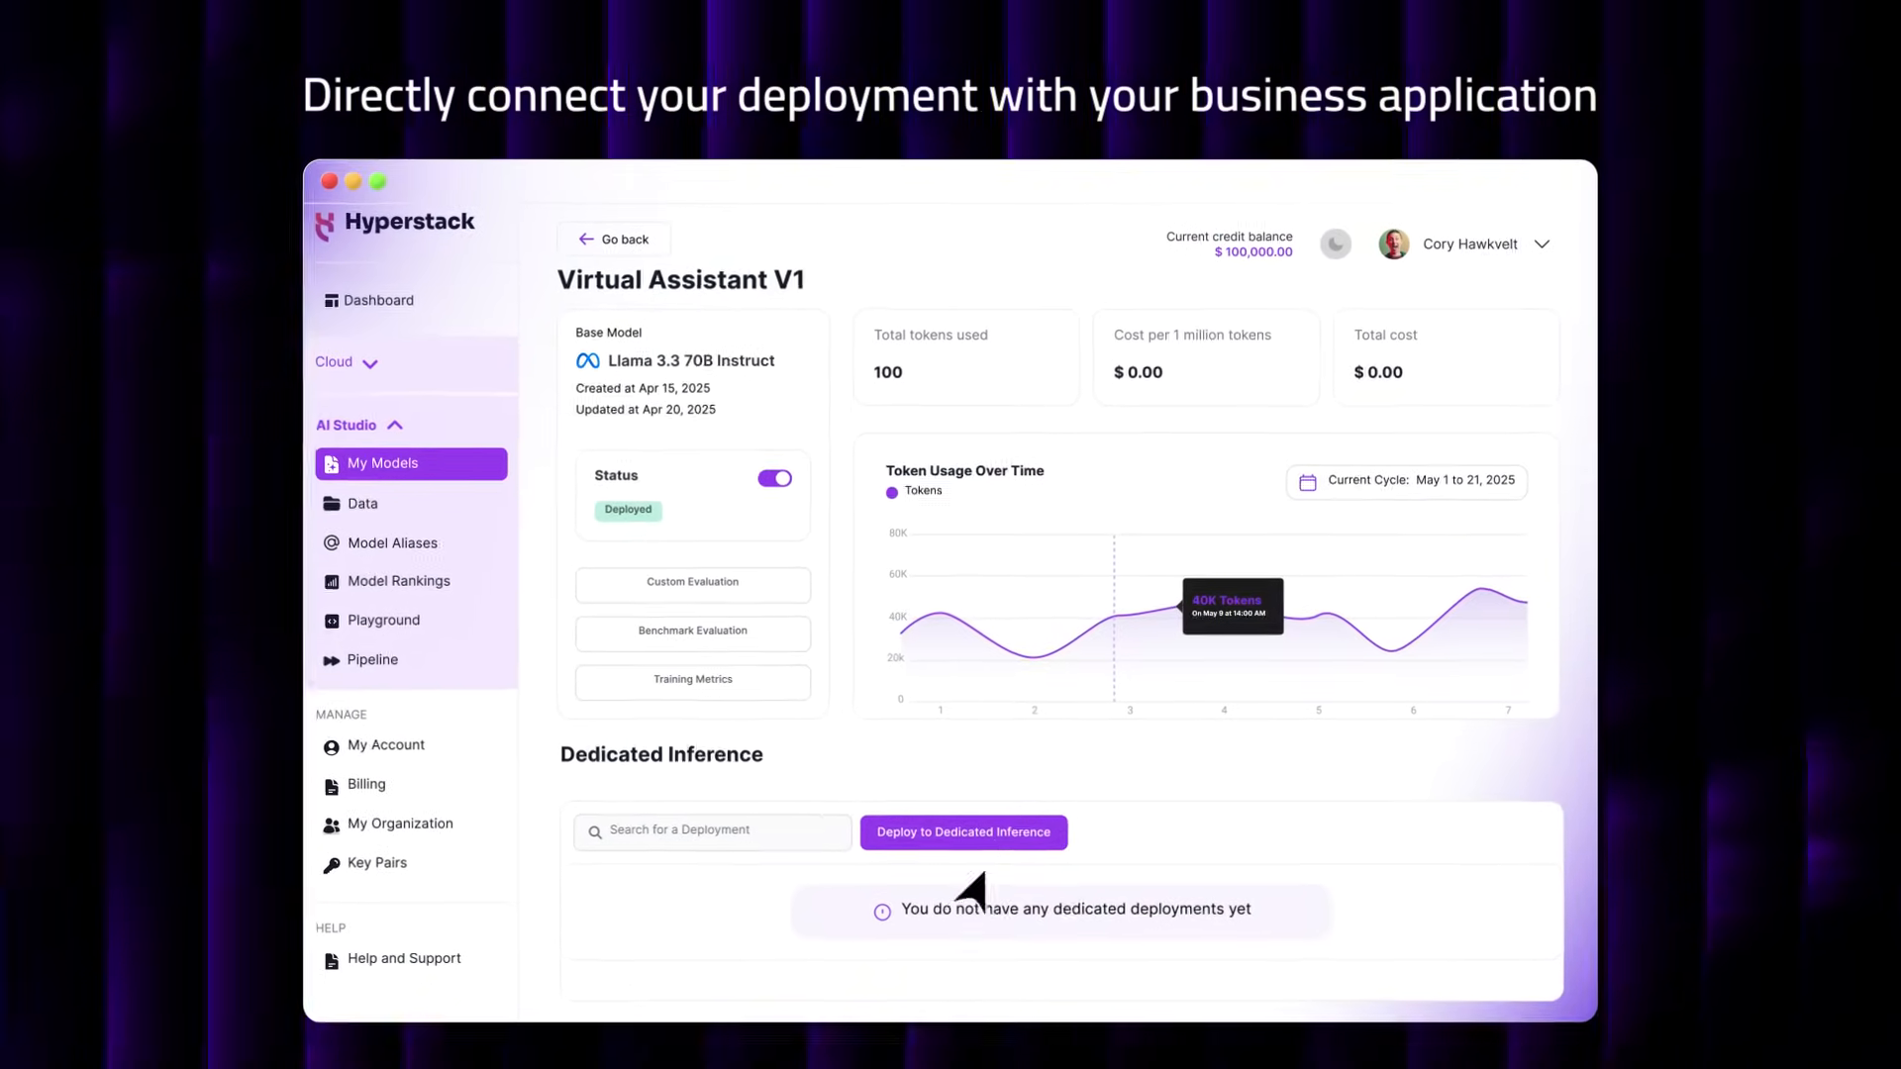
- Deploy Virtual Assistant V1 as 'Dedicated Llama 3.3 70B' on a 2xA100 dedicated endpoint
left_click(962, 832)
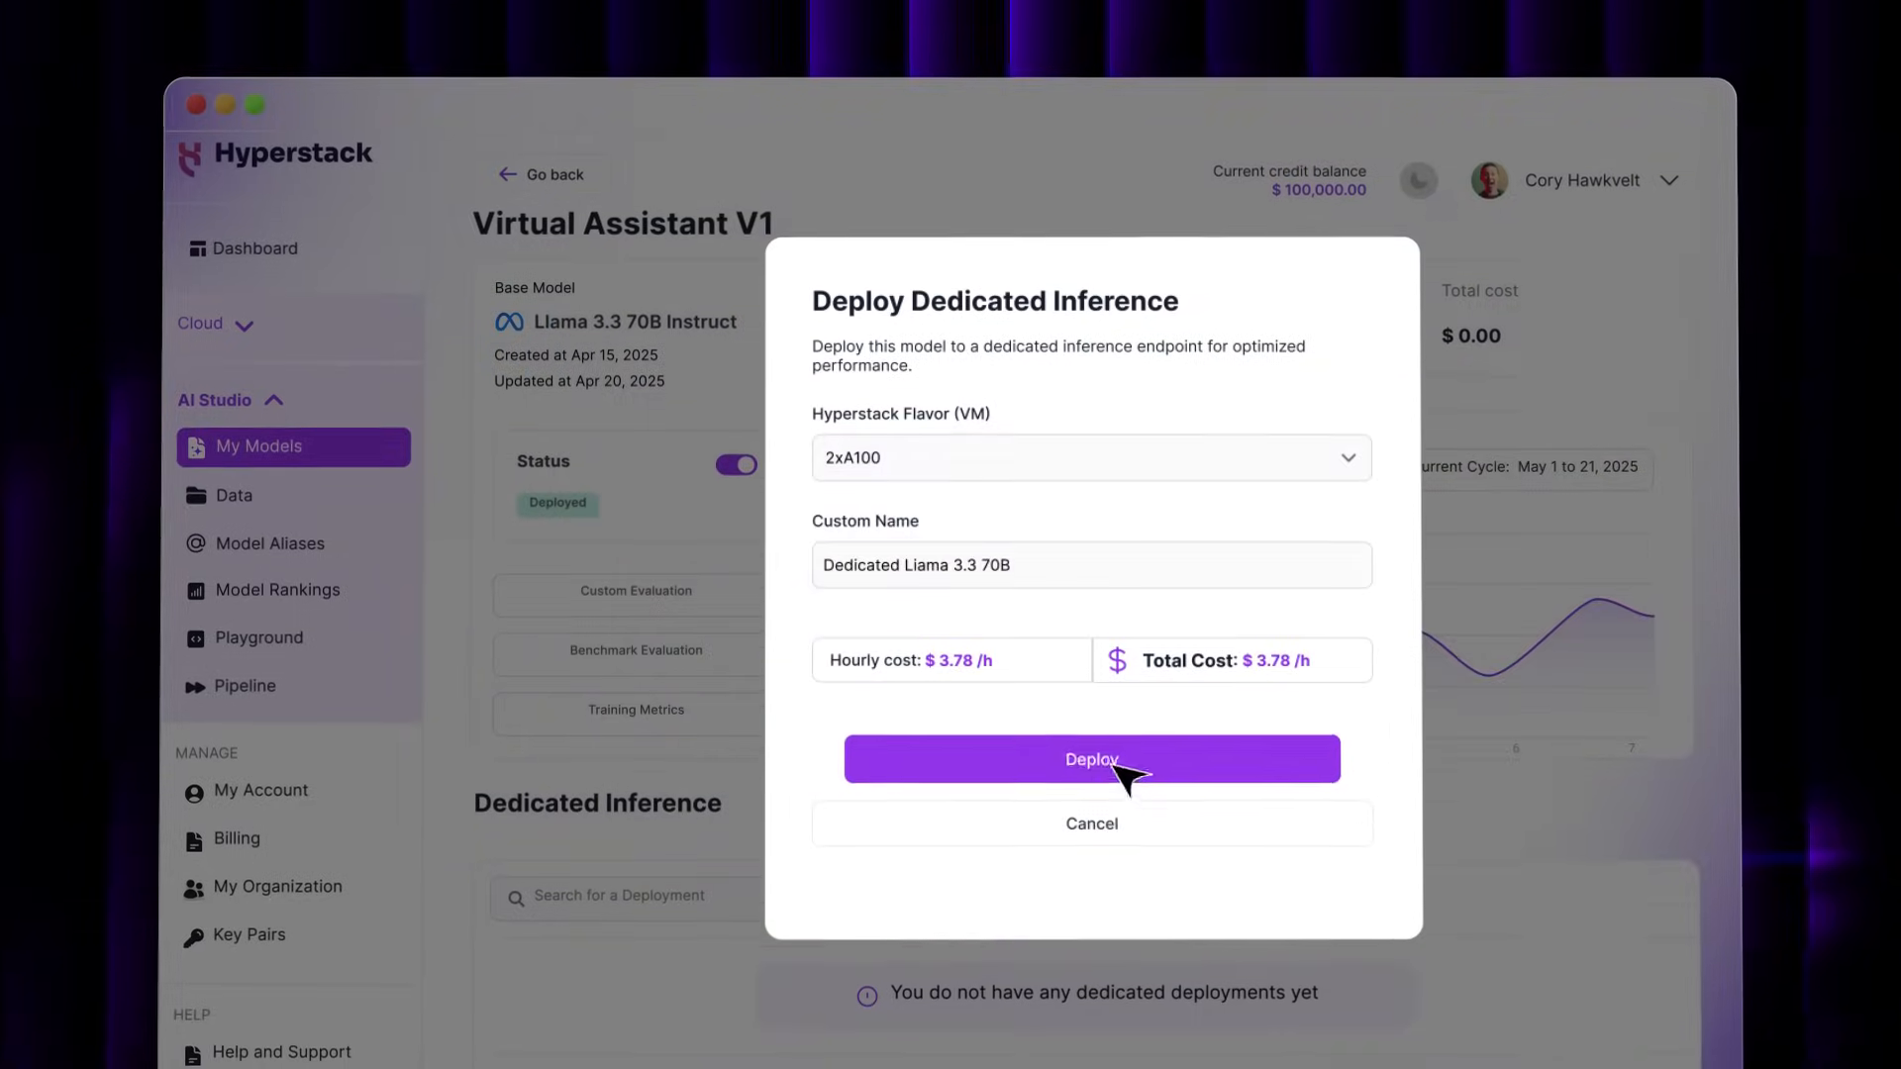
left_click(1089, 759)
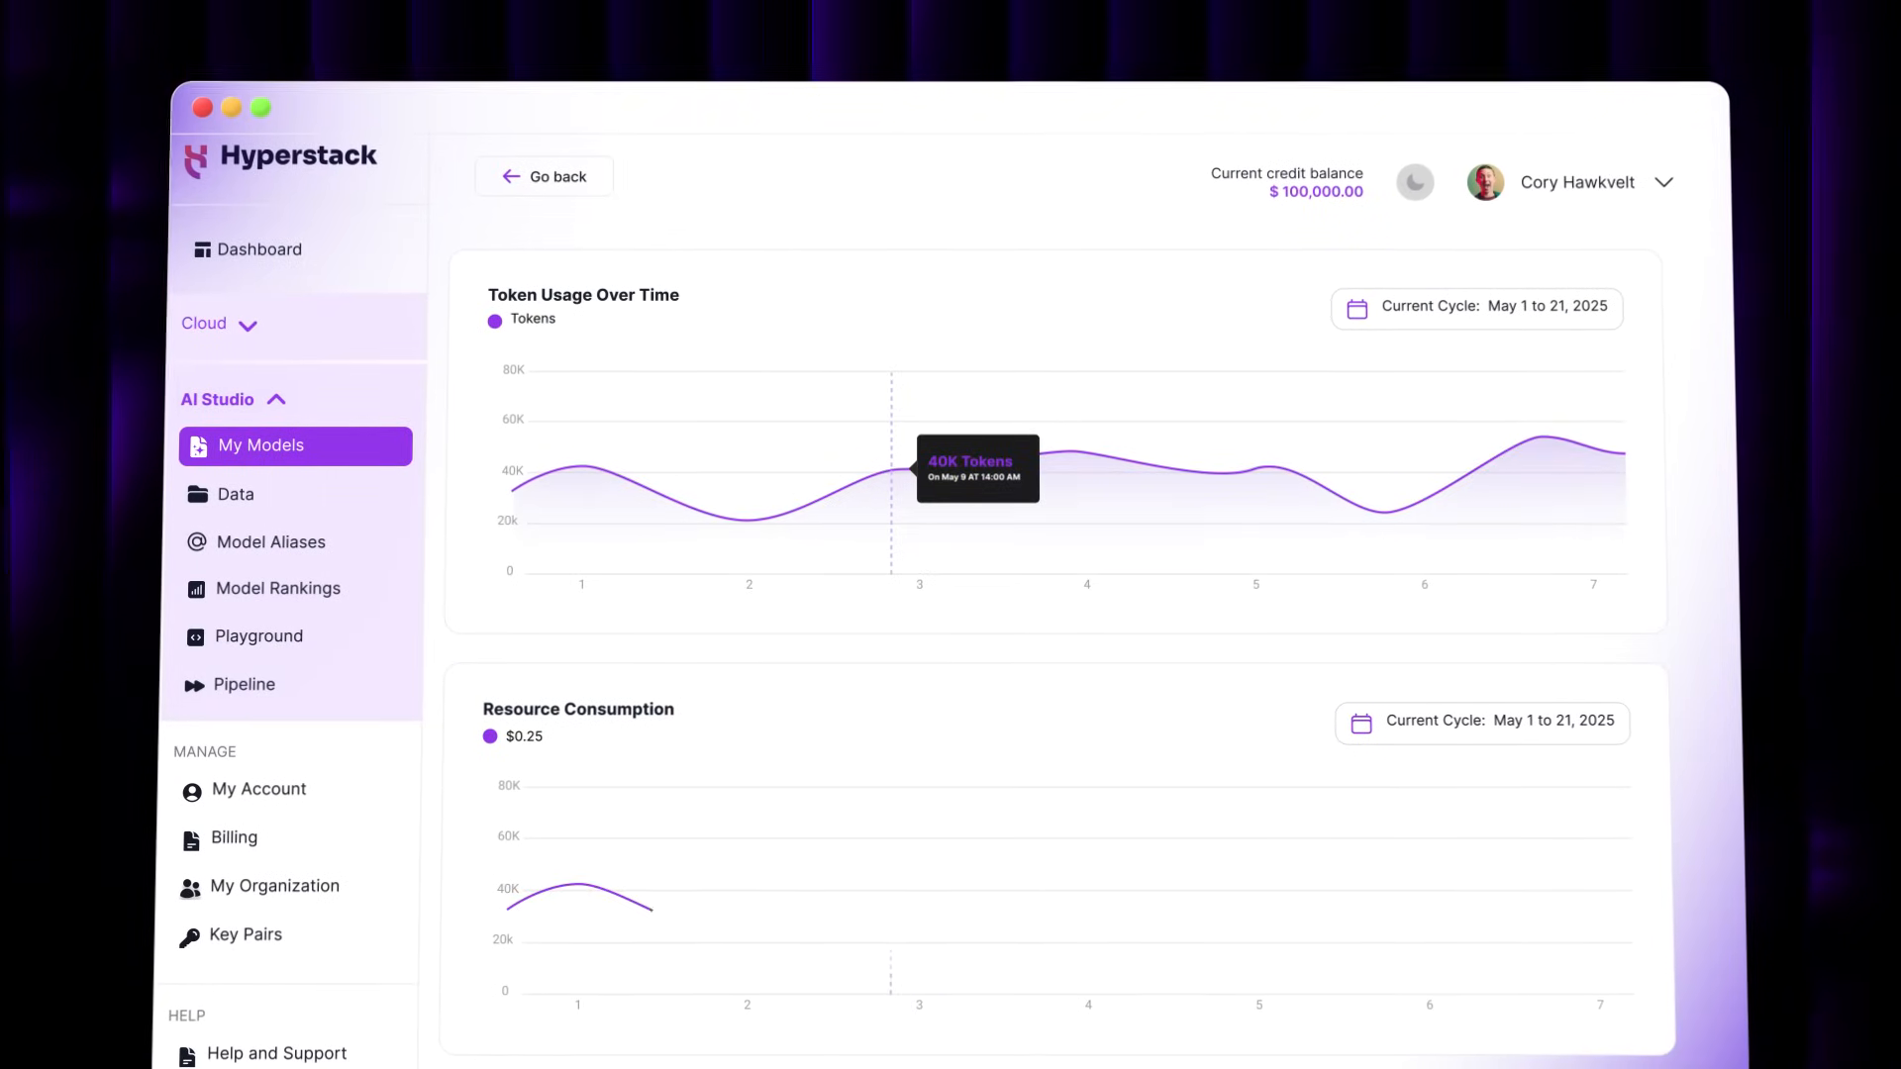
mouse_move(919, 885)
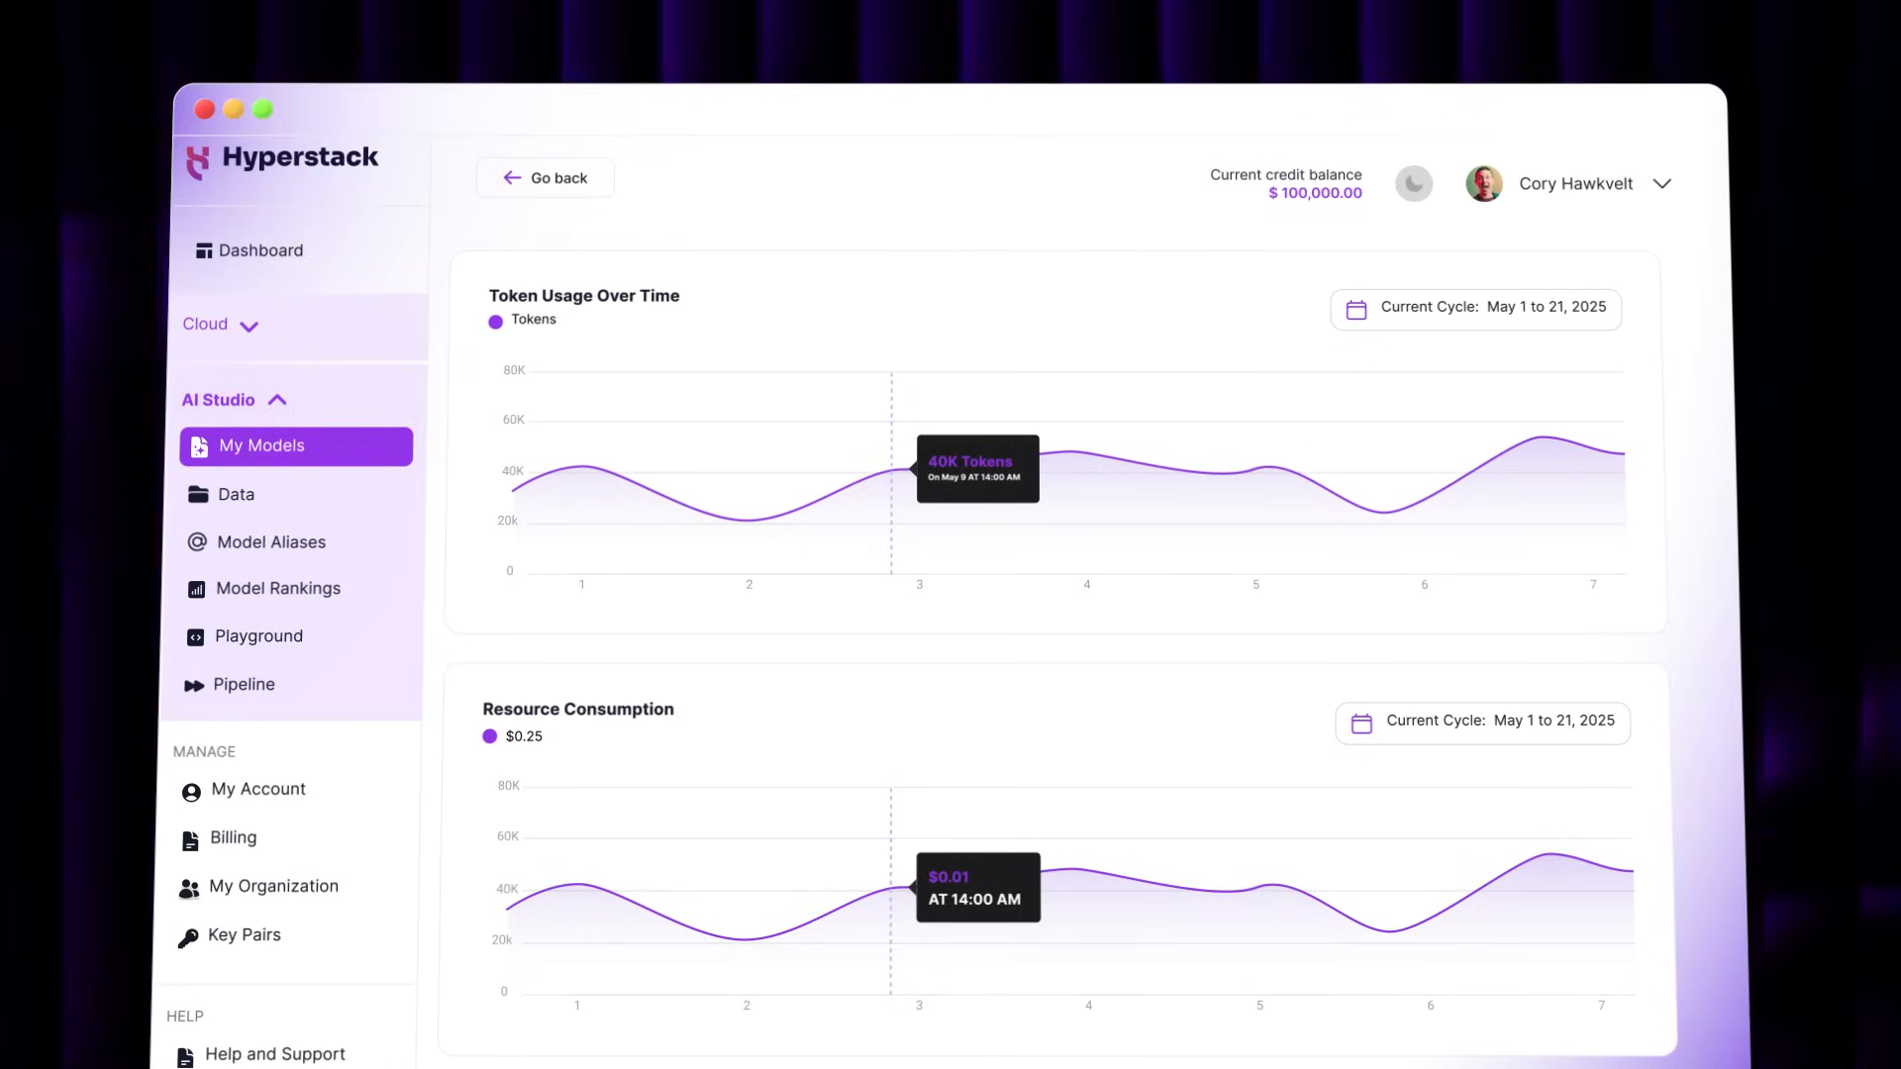